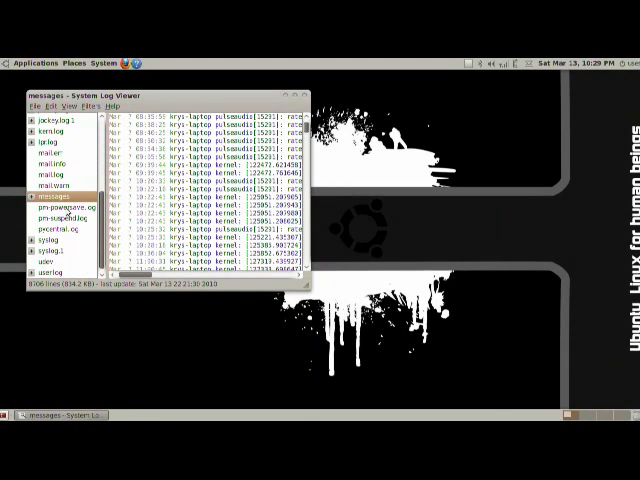
# Step: View the empty mail.warn log, then close System Log Viewer
pyautogui.click(52, 186)
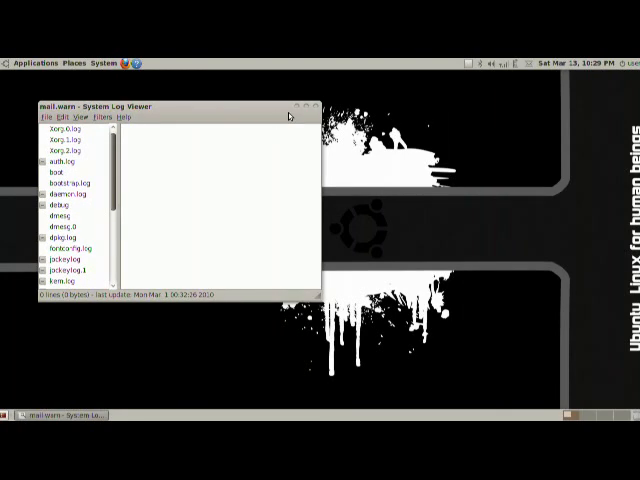
pyautogui.moveTo(315, 107)
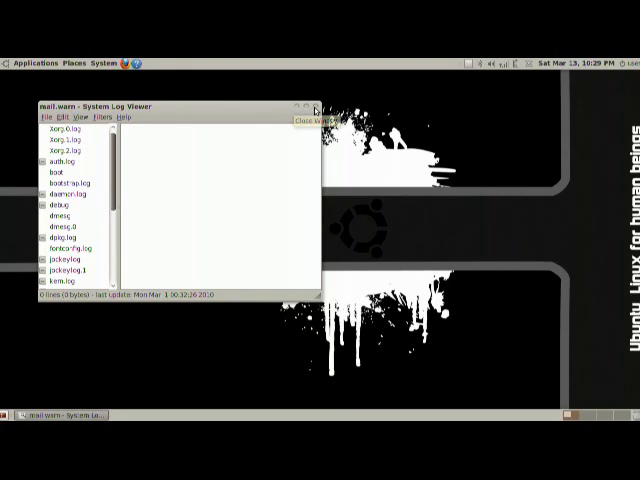
pyautogui.click(313, 107)
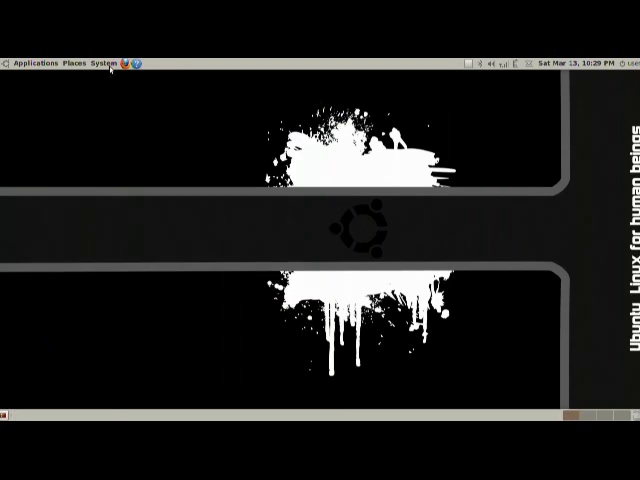
pyautogui.click(99, 62)
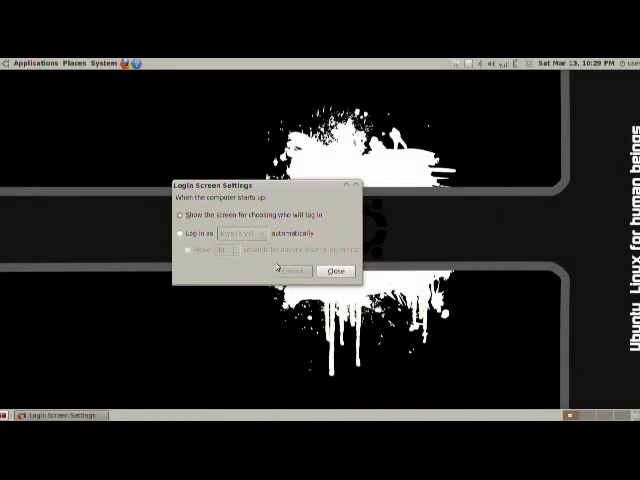
pyautogui.click(183, 216)
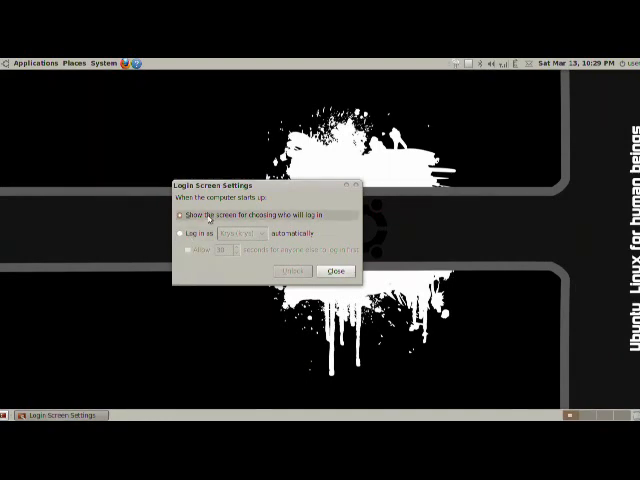
pyautogui.click(240, 233)
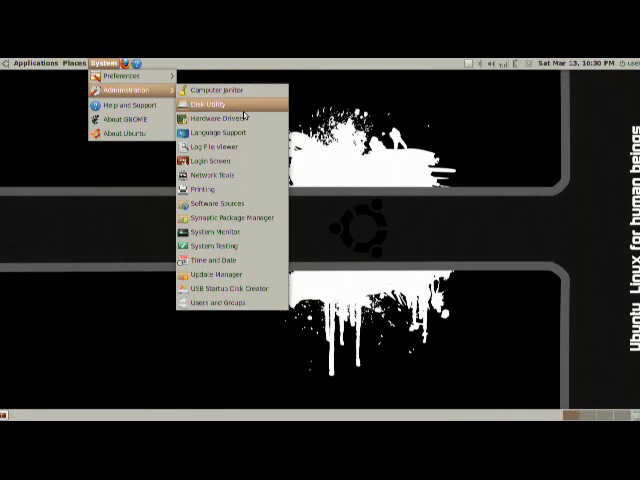
pyautogui.moveTo(205, 175)
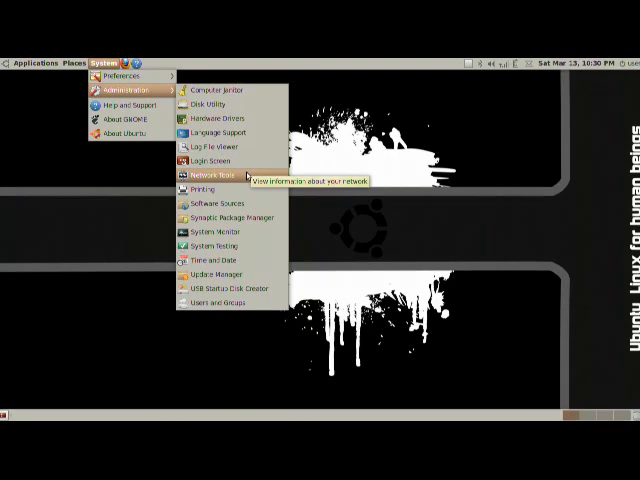
# Step: Launch Network Tools from System > Administration
pyautogui.click(205, 177)
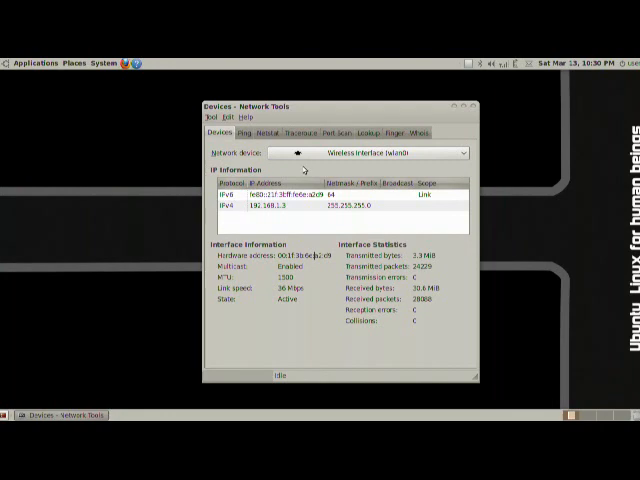
# Step: Browse the Ping, Netstat, Port Scan and Finger utilities, ending on Whois
pyautogui.click(245, 133)
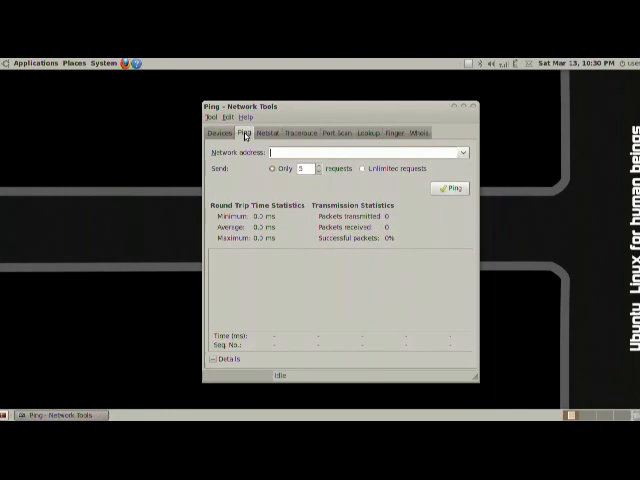
pyautogui.click(267, 133)
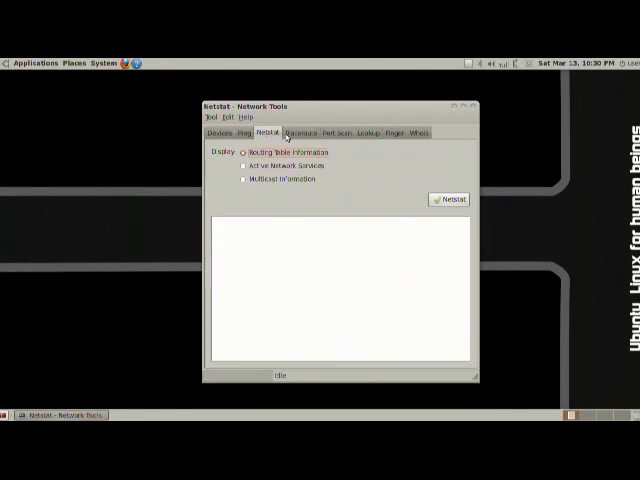
pyautogui.click(336, 132)
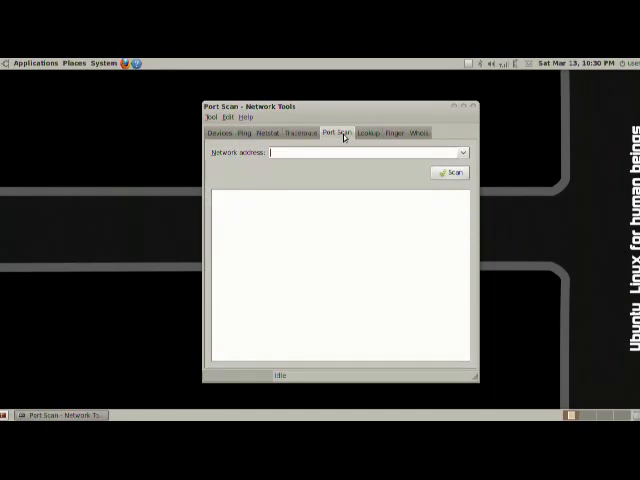
pyautogui.click(396, 133)
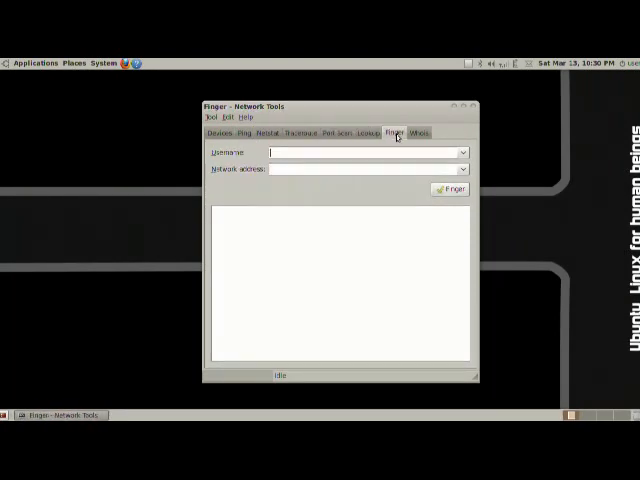
pyautogui.click(419, 134)
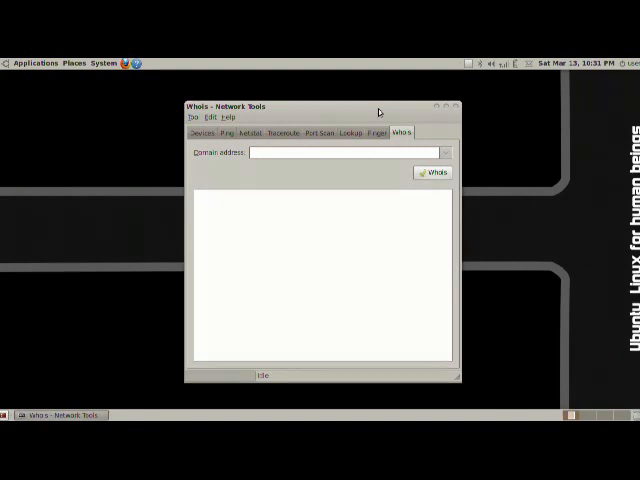
pyautogui.moveTo(408, 110)
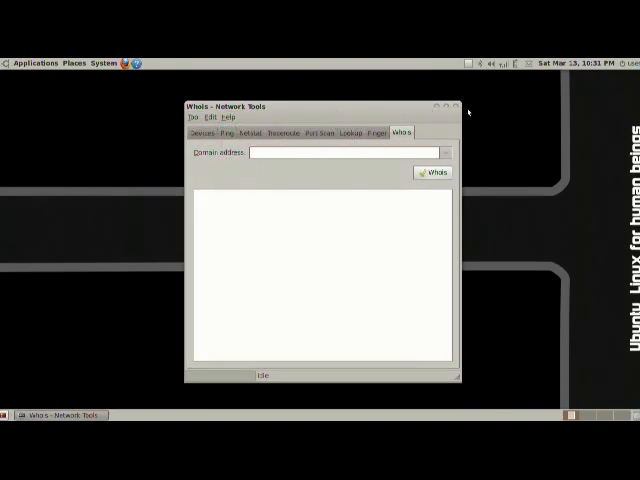
# Step: Close Network Tools, launch Printing, and open the officejet-4200-series printer's properties
pyautogui.click(100, 62)
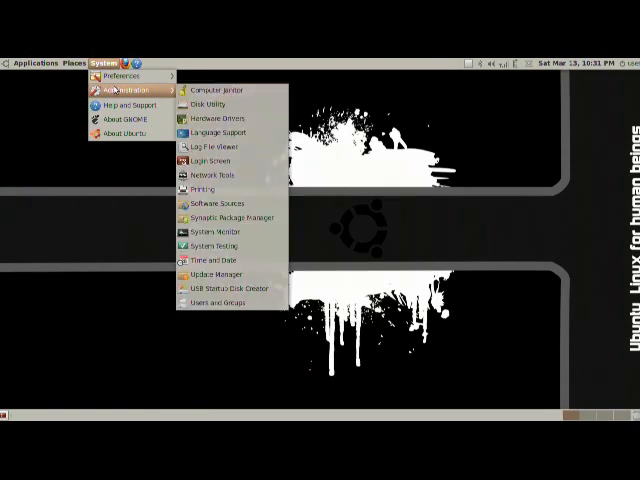
pyautogui.click(205, 189)
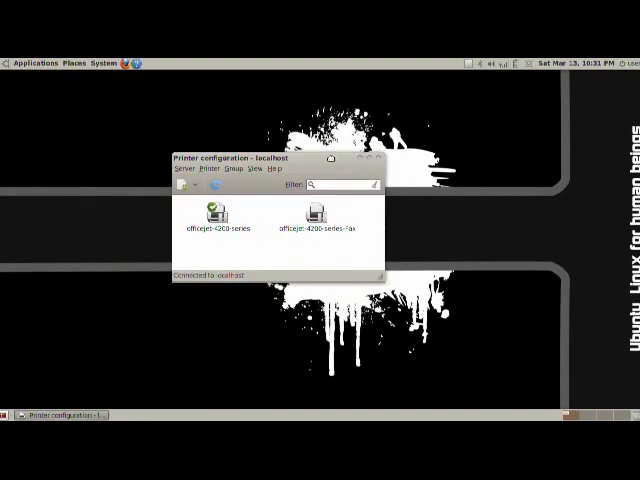
pyautogui.rightClick(215, 218)
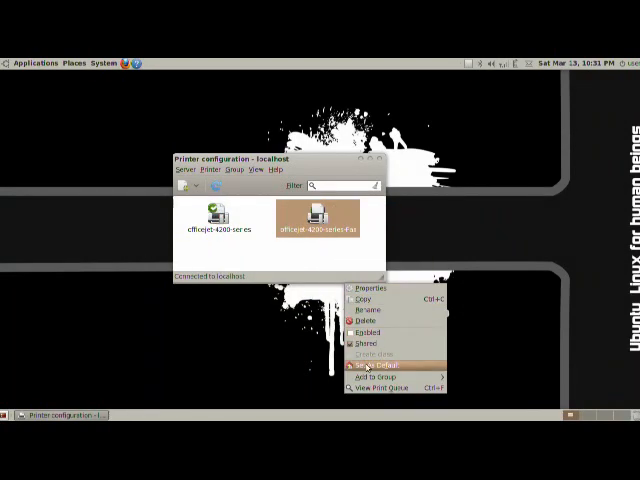
pyautogui.click(371, 365)
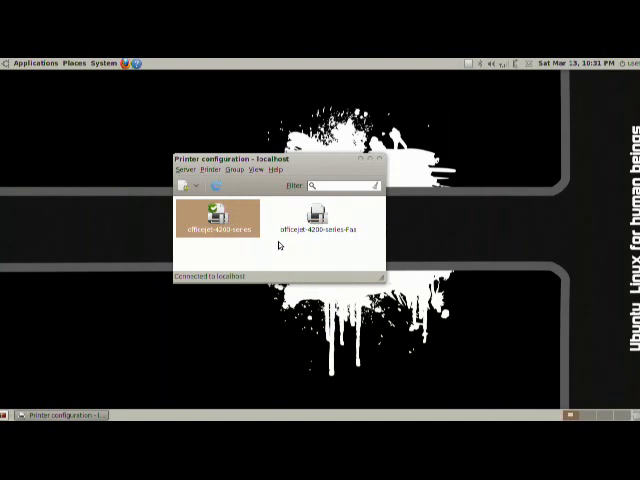
pyautogui.doubleClick(215, 220)
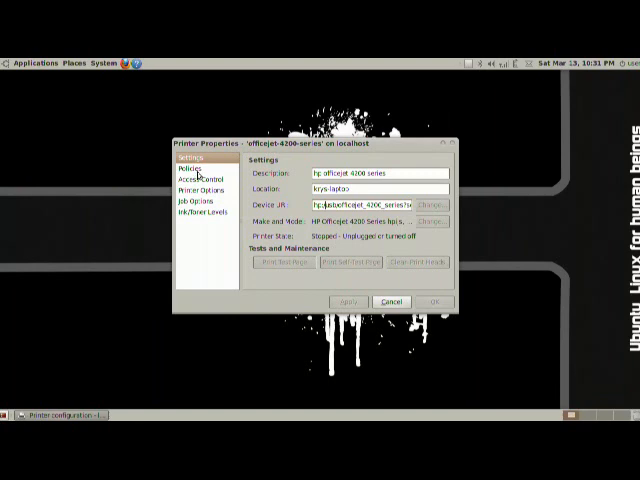
# Step: Browse the officejet's Policies and Access Control, entering and clearing 'user', then Printer Options
pyautogui.click(180, 168)
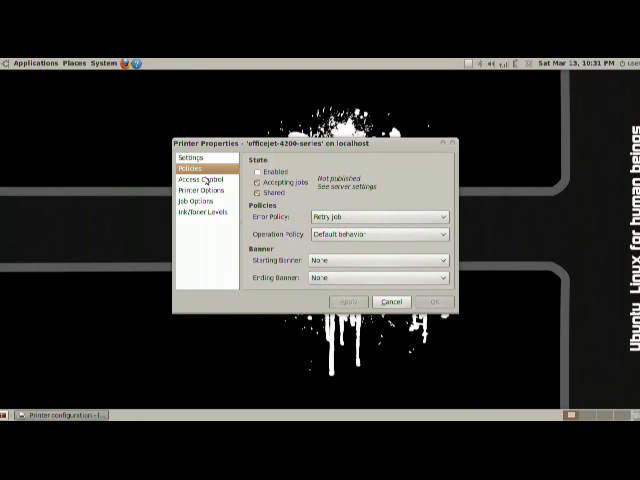
pyautogui.click(197, 179)
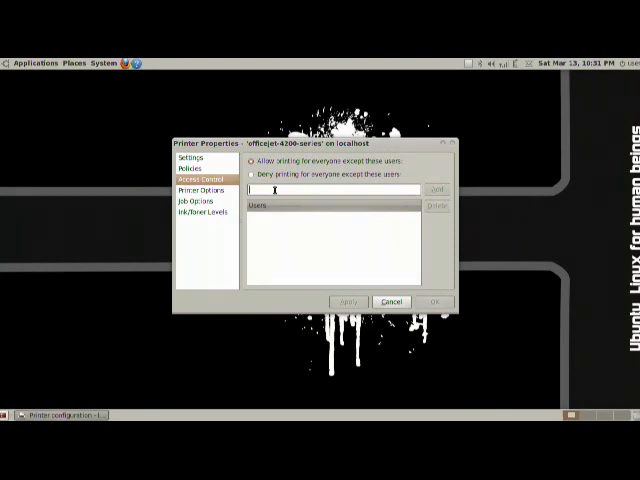
pyautogui.write('user')
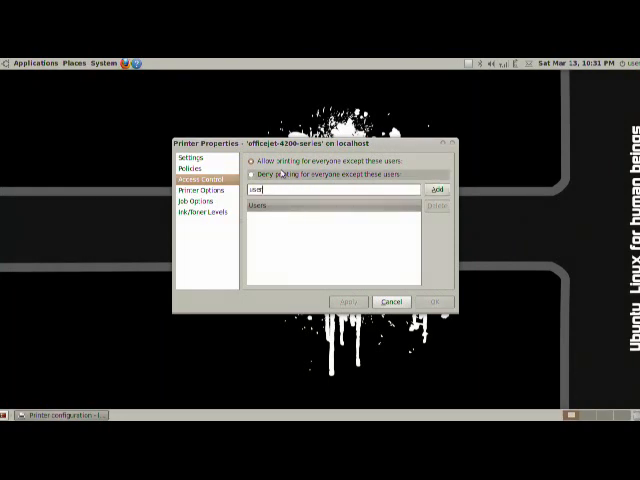
pyautogui.click(437, 189)
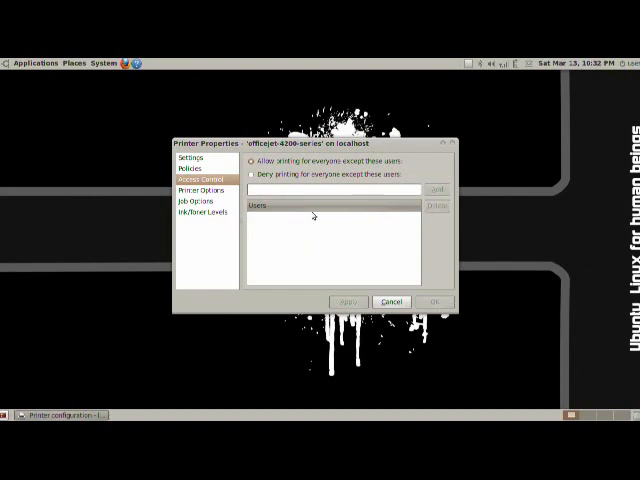
pyautogui.click(194, 191)
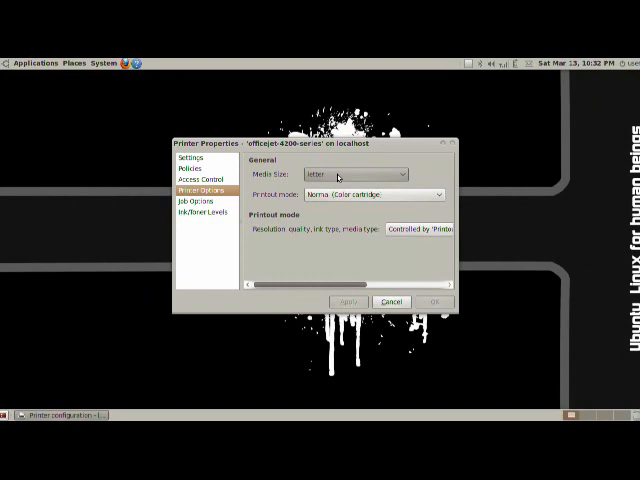
# Step: Try the normal grayscale printout mode, then revert to normal color
pyautogui.click(355, 173)
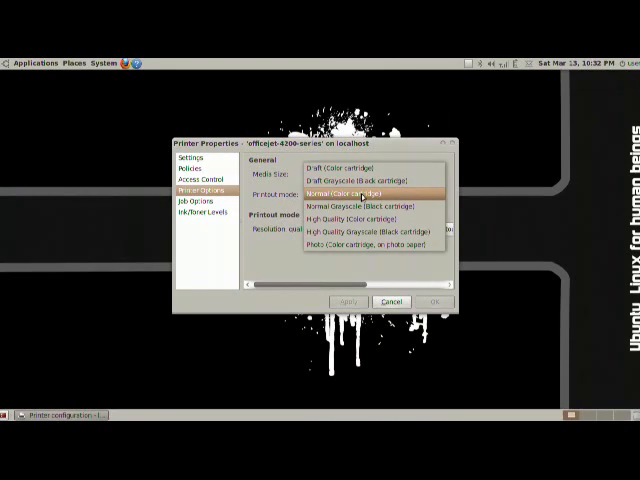
pyautogui.click(355, 192)
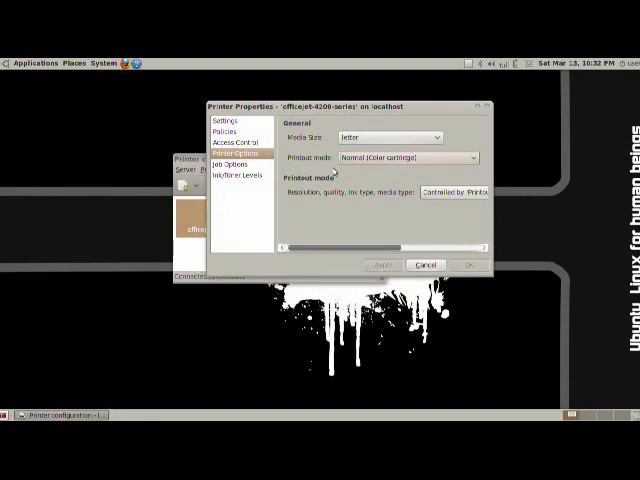
pyautogui.click(405, 158)
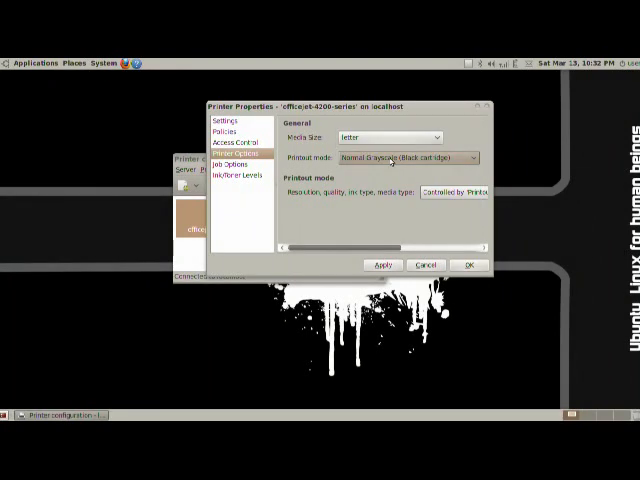
pyautogui.click(405, 158)
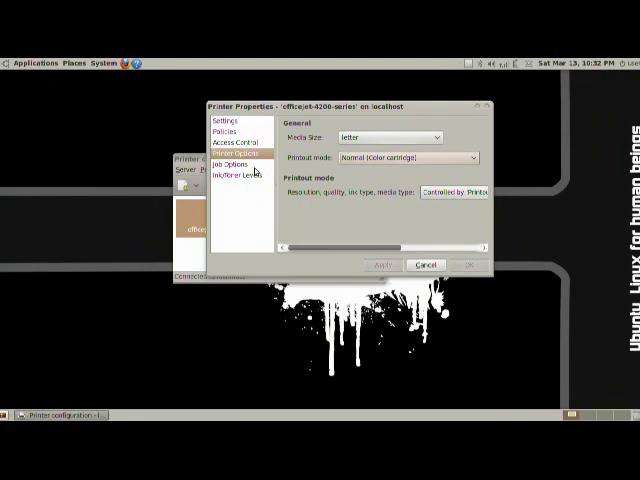
pyautogui.moveTo(251, 166)
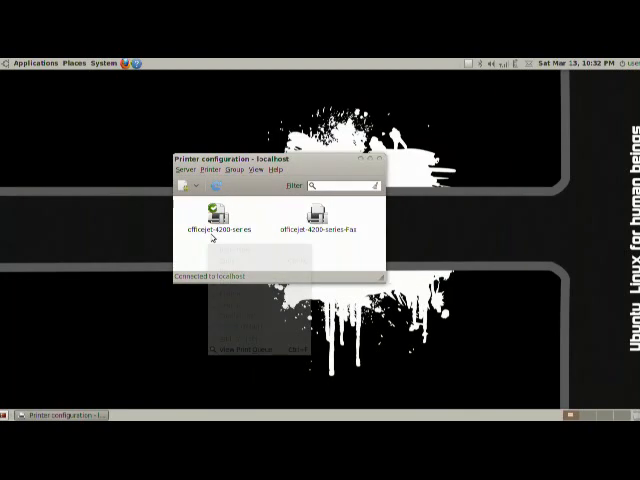
# Step: Check the officejet-4200-series ink levels, then close its properties and Printer configuration
pyautogui.rightClick(215, 215)
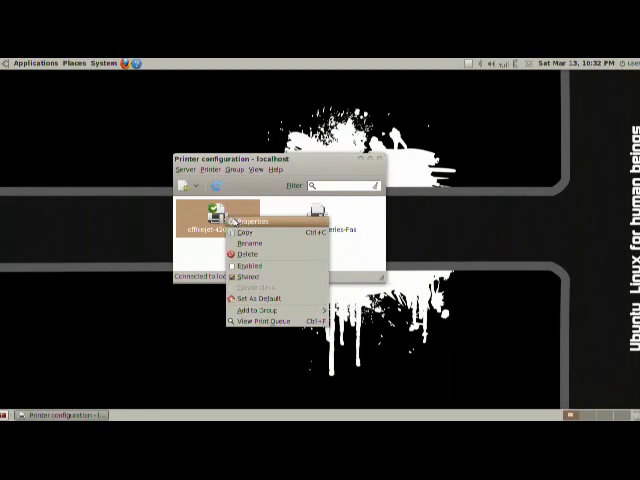
pyautogui.click(248, 218)
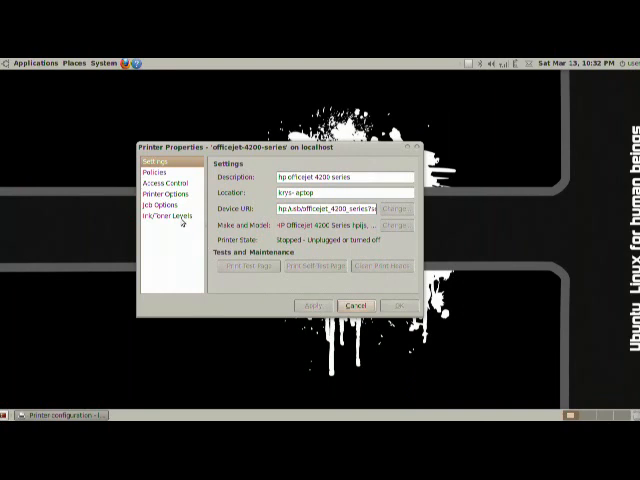
pyautogui.click(161, 203)
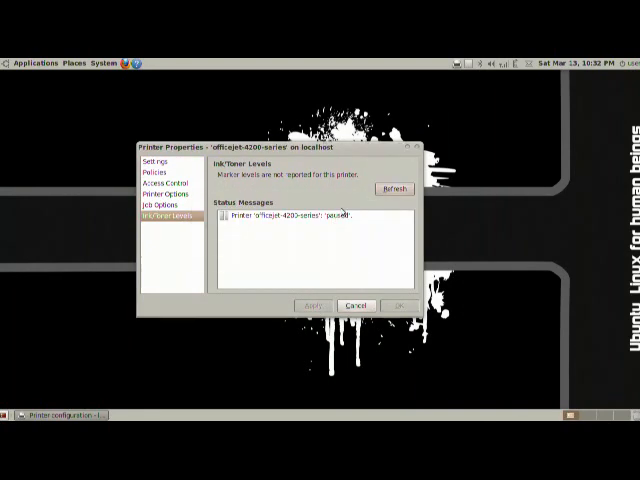
pyautogui.moveTo(267, 231)
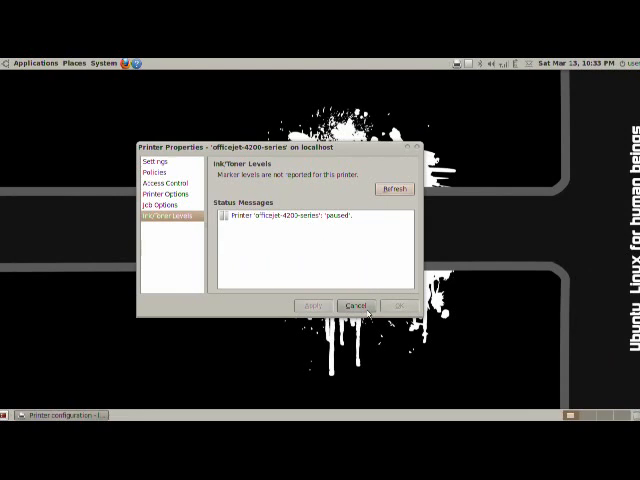
pyautogui.click(355, 306)
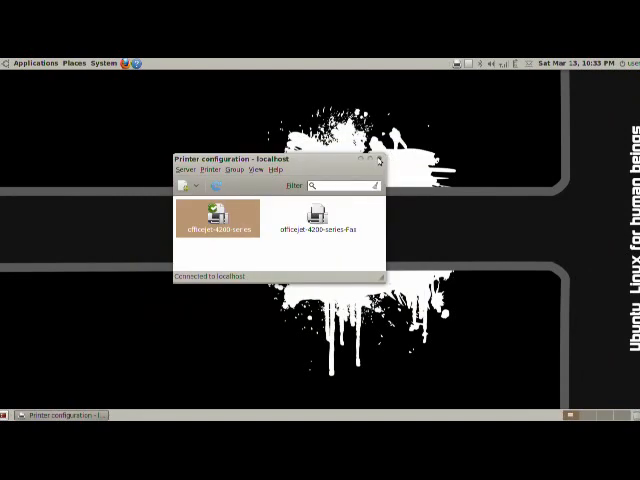
pyautogui.click(90, 61)
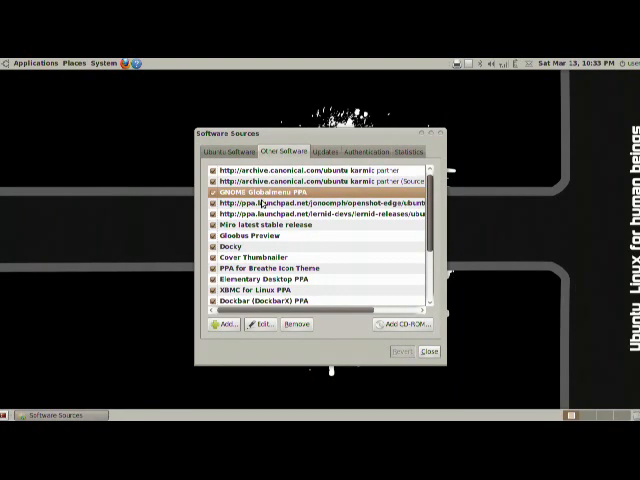
# Step: Scroll the Other Software list of Canonical partner and third-party PPA repositories
pyautogui.scroll(-3)
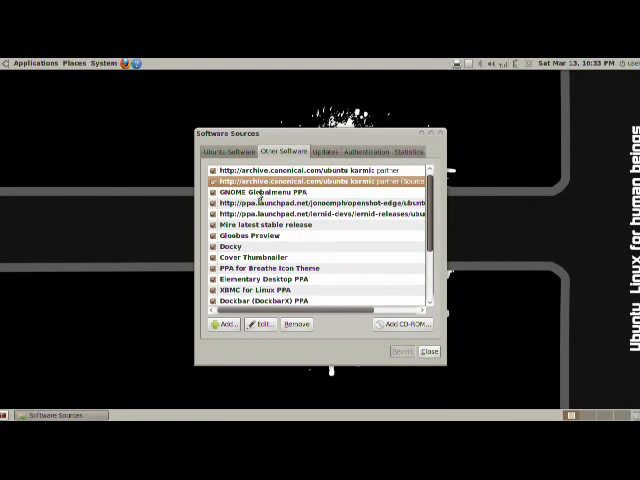
pyautogui.moveTo(340, 190)
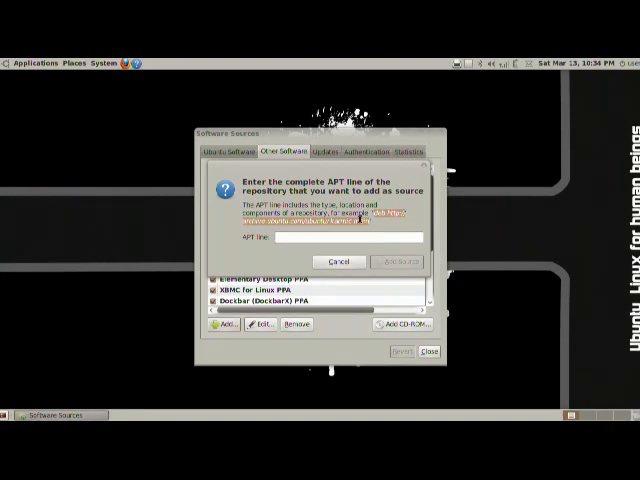
# Step: Cancel the APT line prompt and show the Updates settings
pyautogui.click(340, 239)
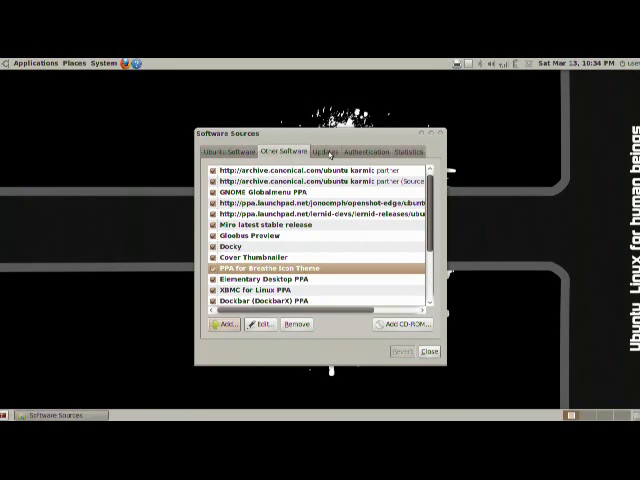
pyautogui.click(329, 152)
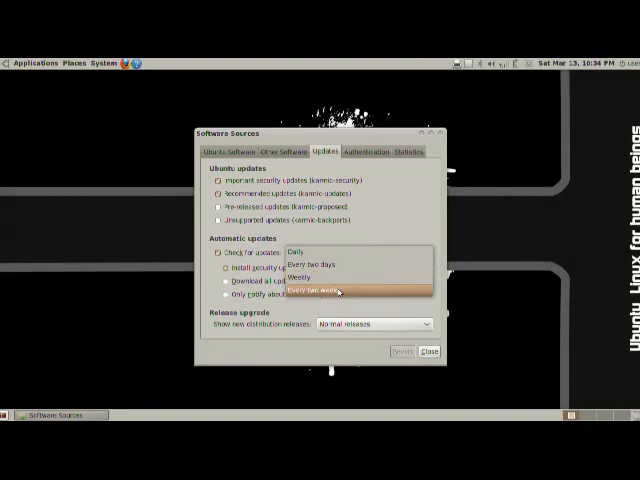
# Step: Check for updates daily, toggling checking off and on, and only notify about updates
pyautogui.click(296, 252)
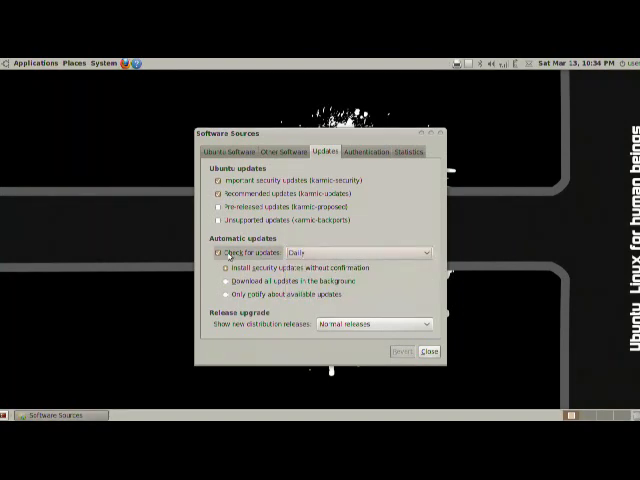
pyautogui.click(219, 252)
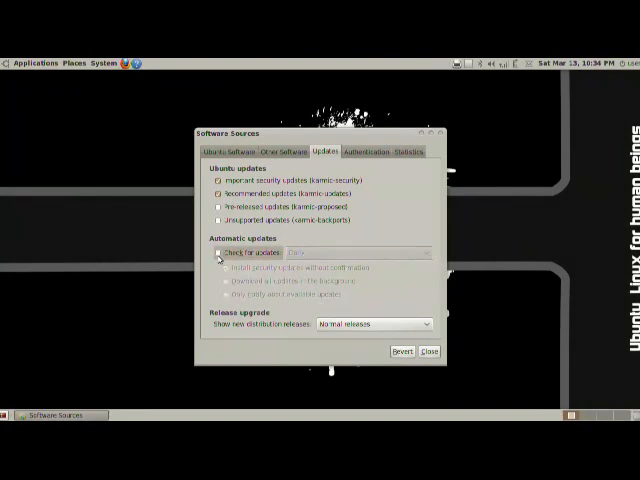
pyautogui.click(219, 252)
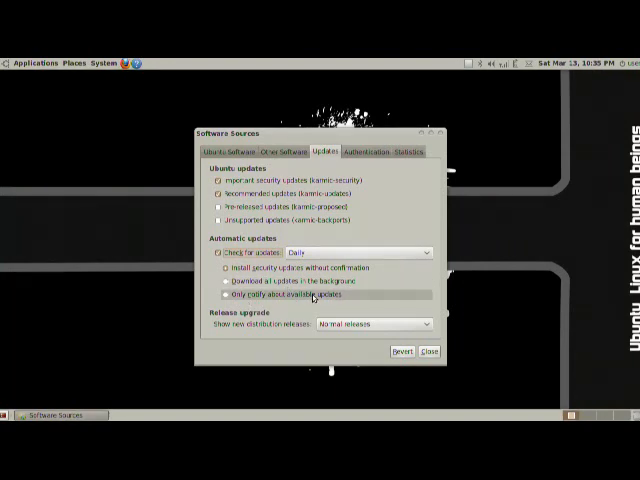
pyautogui.click(227, 268)
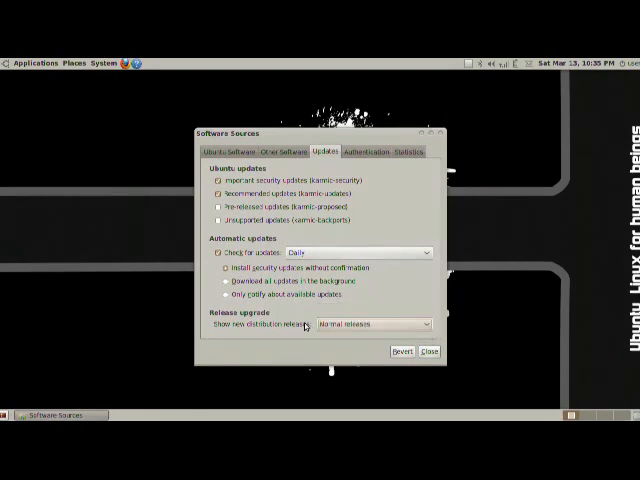
pyautogui.click(381, 323)
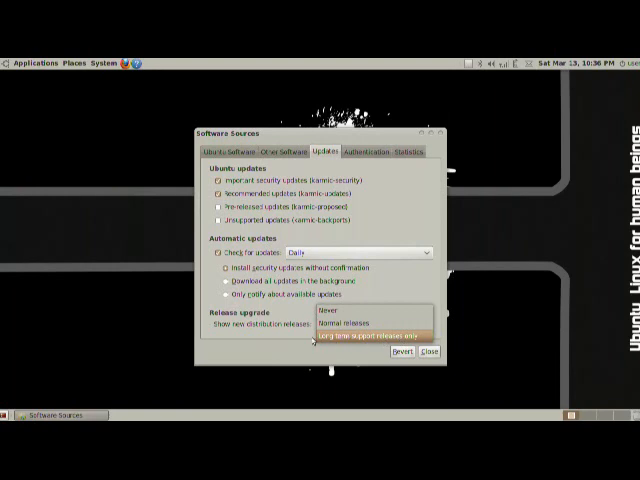
# Step: Keep normal-release notifications, browse trusted Authentication keys, and toggle statistics submission
pyautogui.click(346, 322)
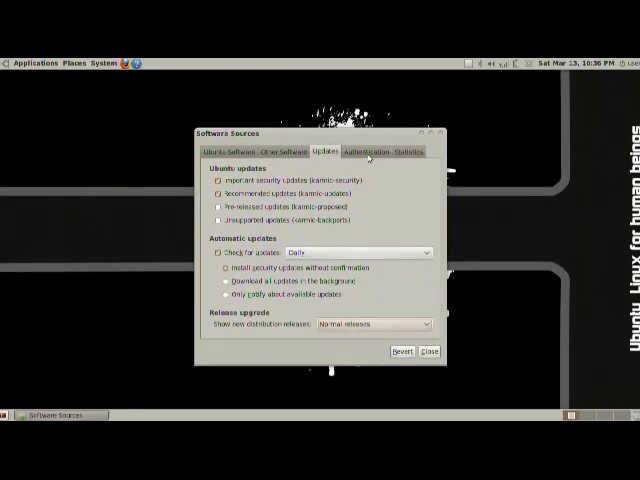
pyautogui.click(382, 151)
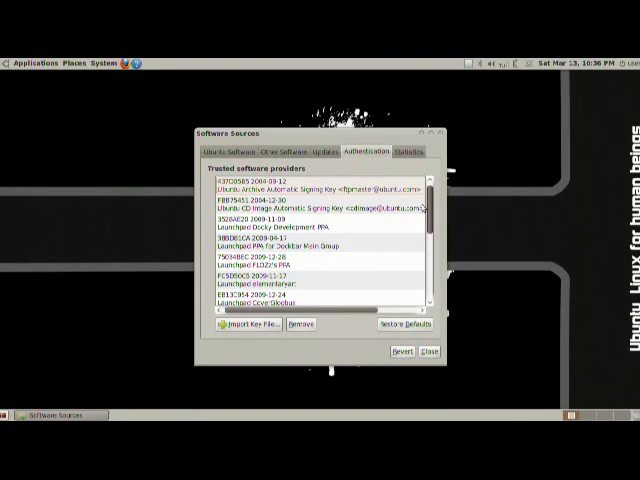
pyautogui.scroll(-3)
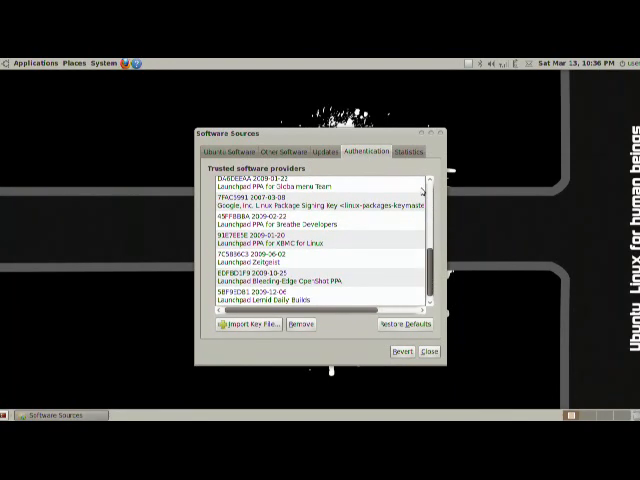
pyautogui.click(410, 151)
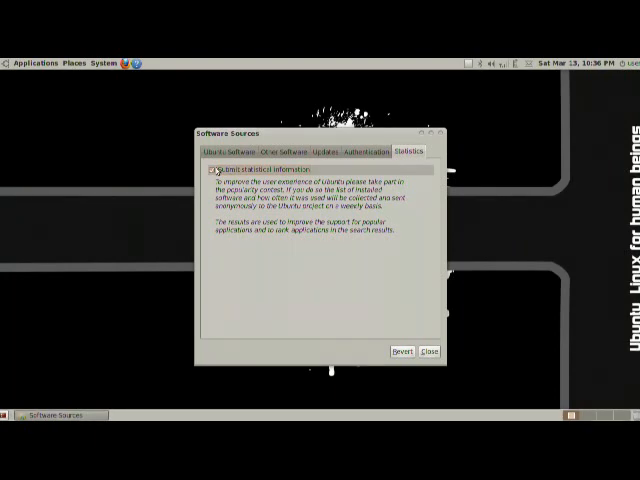
pyautogui.click(210, 168)
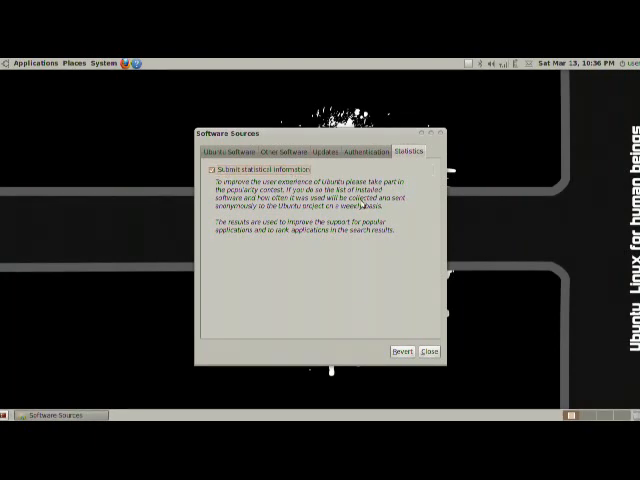
pyautogui.moveTo(370, 235)
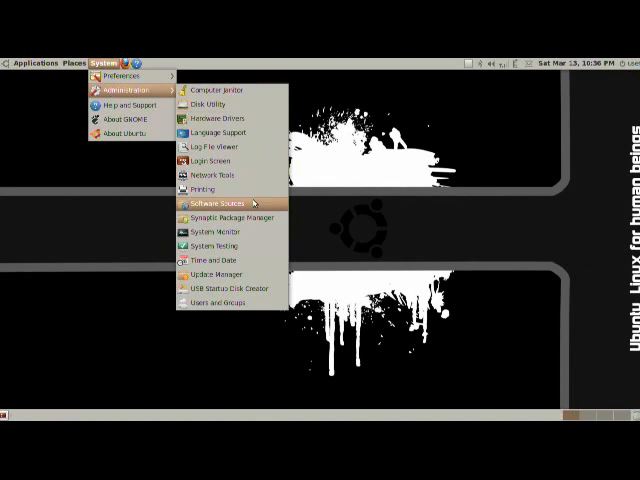
pyautogui.moveTo(228, 218)
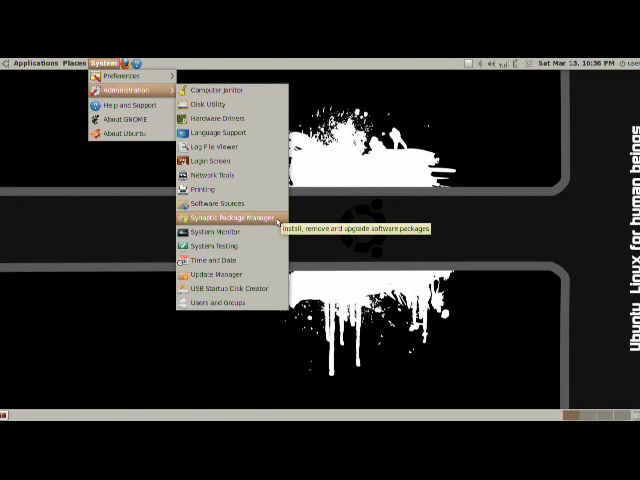
# Step: Launch Synaptic Package Manager from the System > Administration menu
pyautogui.click(221, 217)
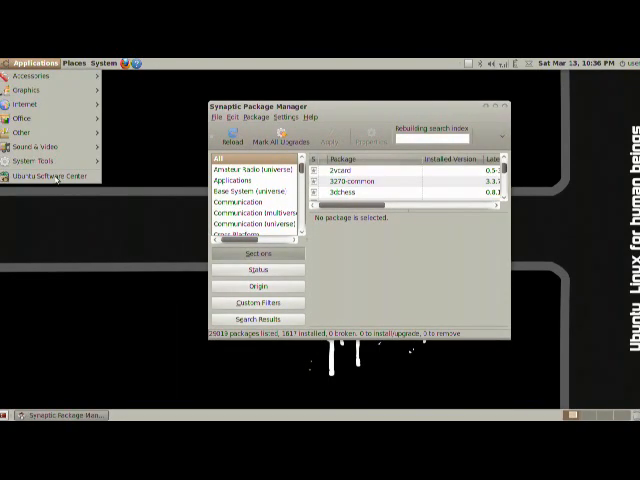
pyautogui.moveTo(50, 175)
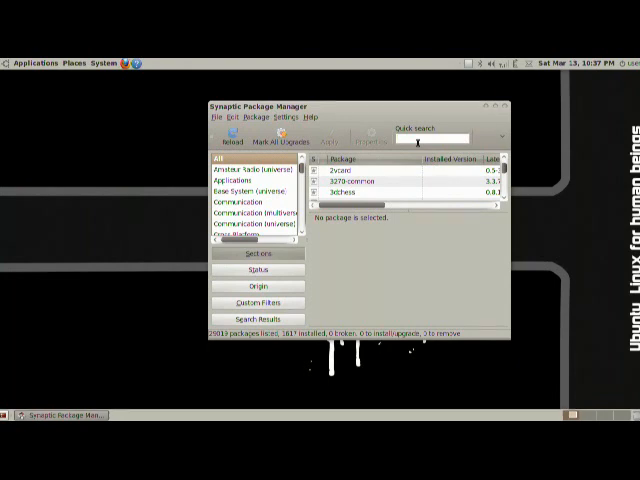
pyautogui.moveTo(368, 191)
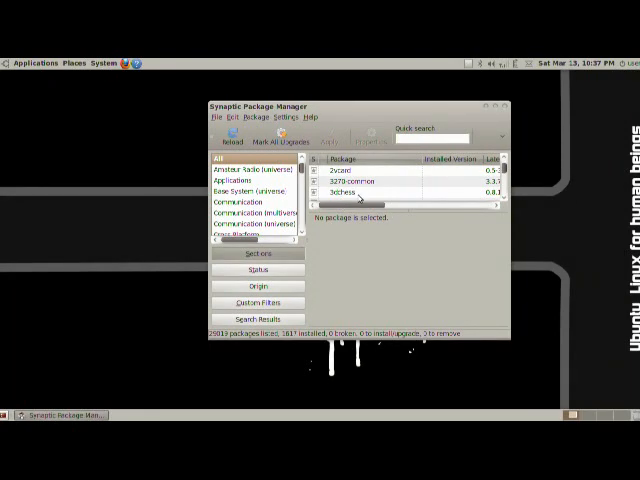
# Step: Mark 3dchess for installation and accept its one required dependency
pyautogui.rightClick(360, 192)
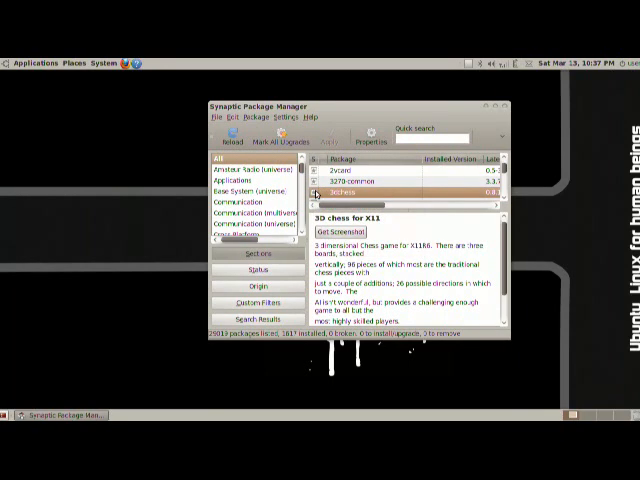
pyautogui.rightClick(360, 192)
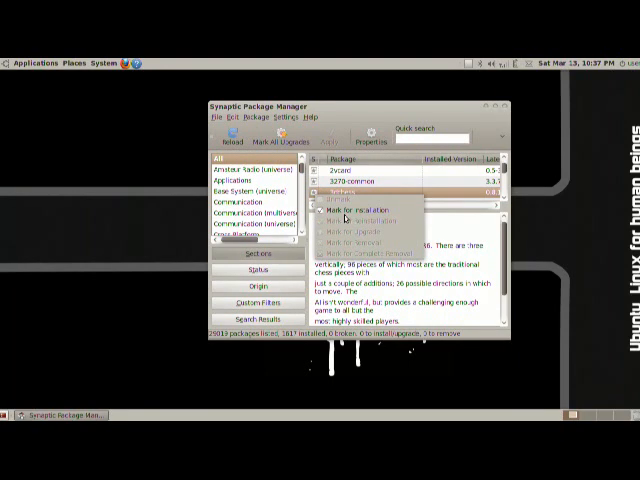
pyautogui.click(357, 211)
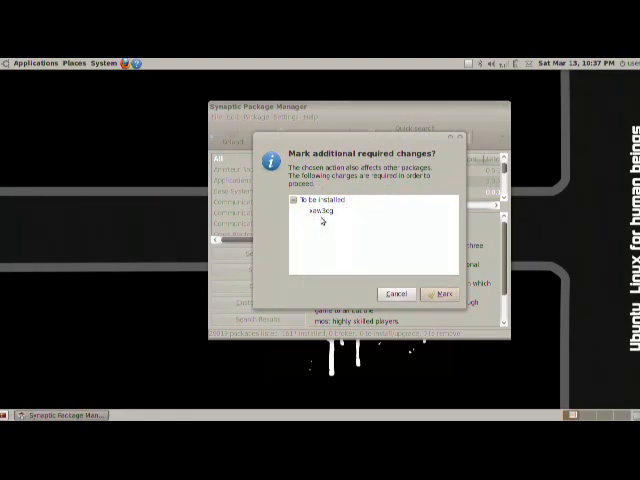
pyautogui.click(320, 213)
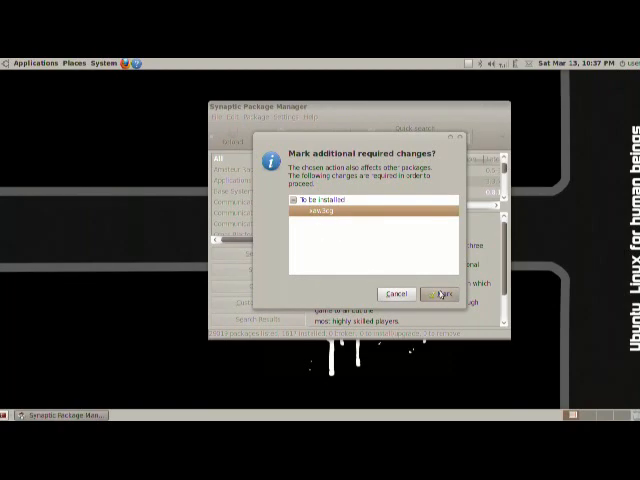
pyautogui.click(440, 293)
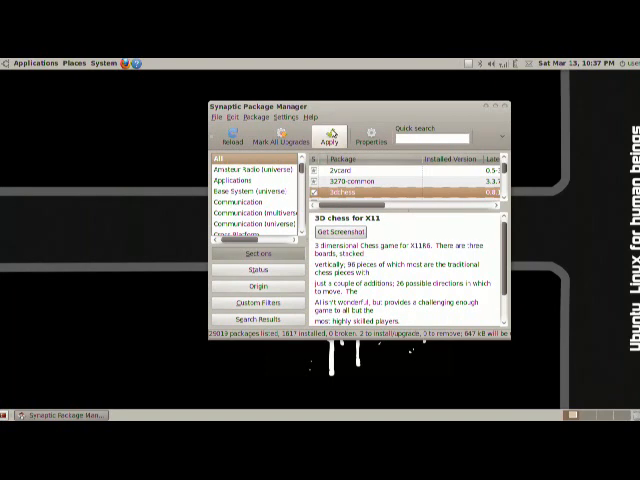
# Step: Apply and confirm the marked changes to begin installing 3dchess and its dependency
pyautogui.click(328, 140)
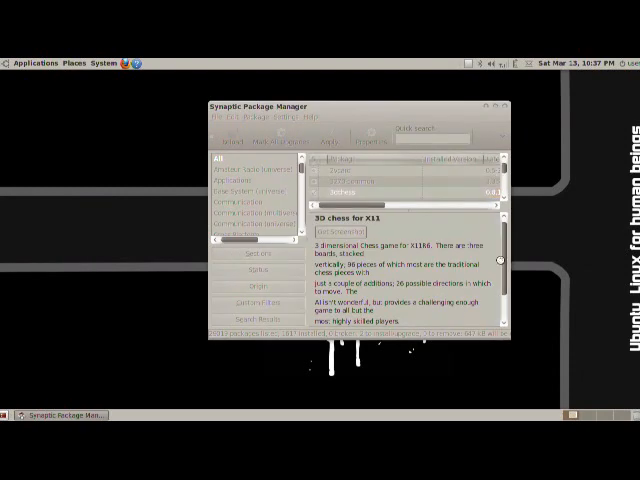
pyautogui.click(322, 144)
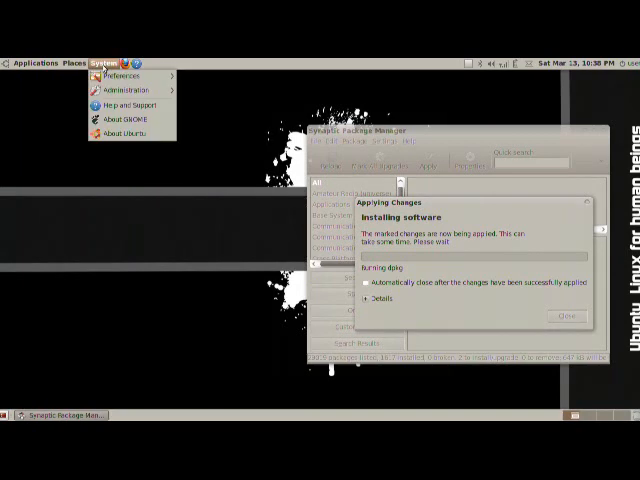
pyautogui.click(115, 89)
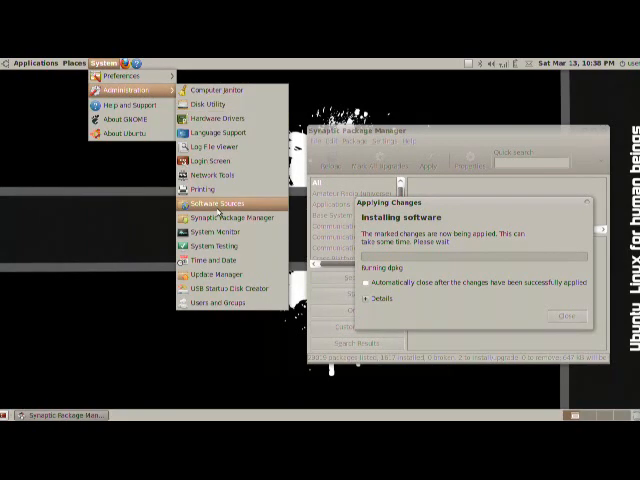
pyautogui.moveTo(230, 217)
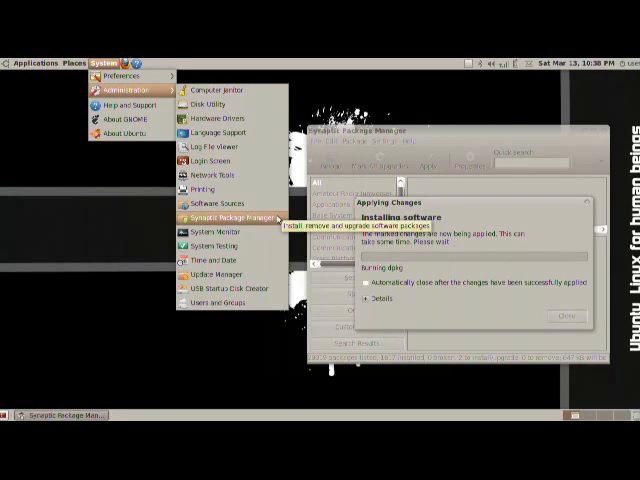